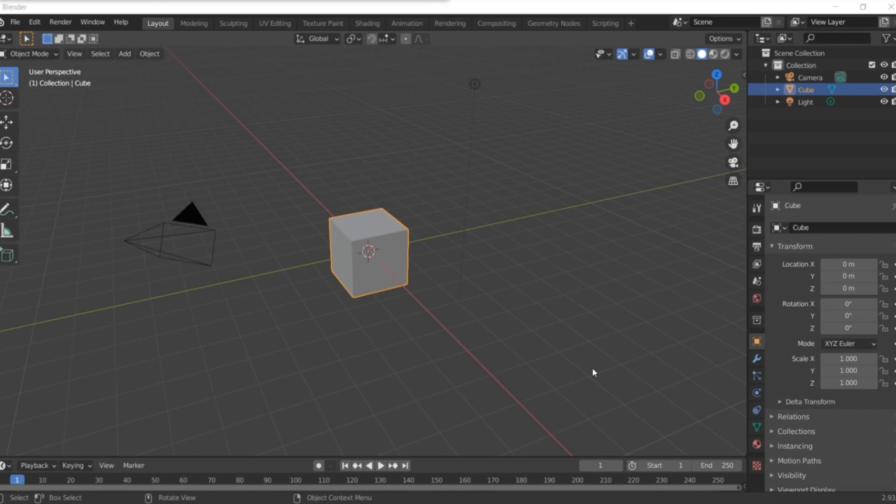
mouse_move(369, 283)
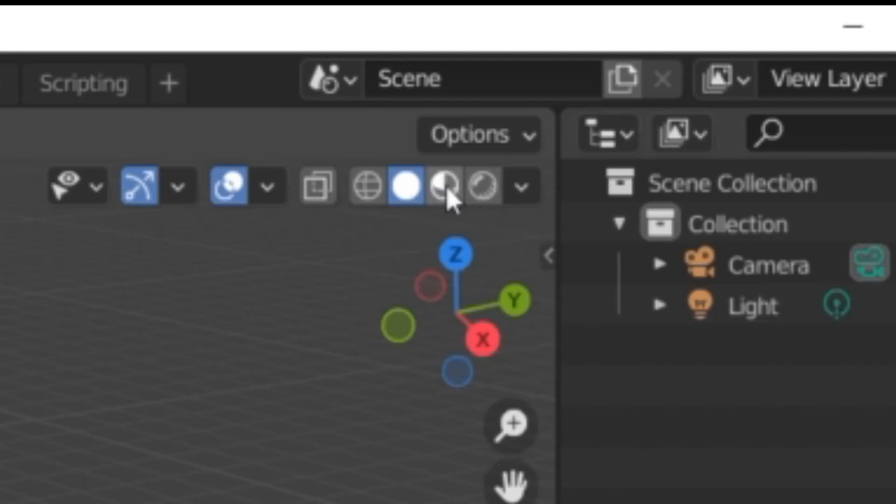
mouse_move(450, 186)
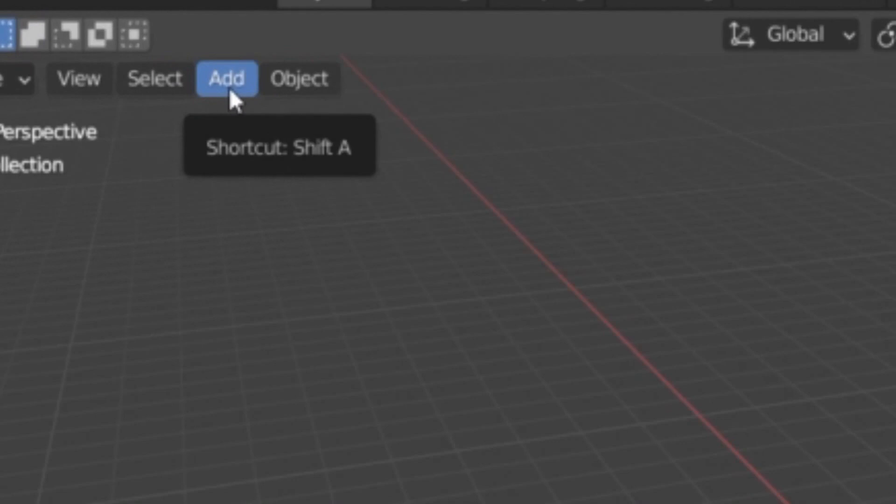
Step: Add a Text object at the scene origin and enter Edit Mode on it
click(226, 79)
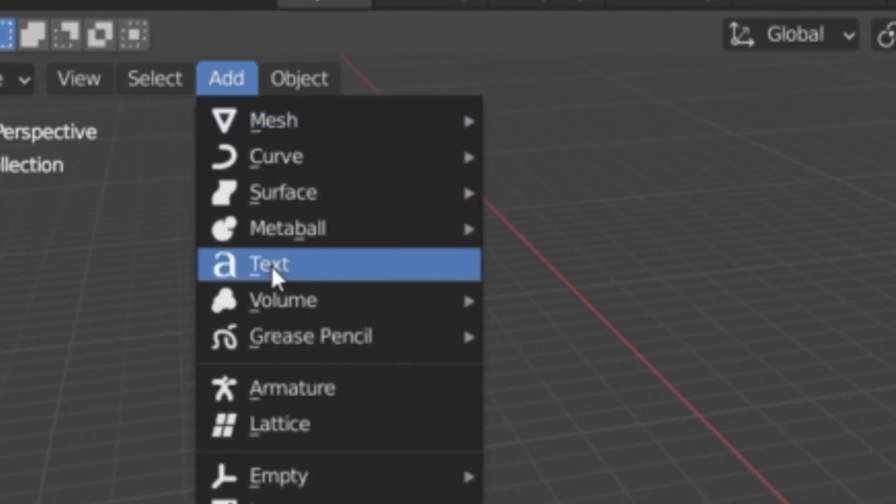
click(269, 264)
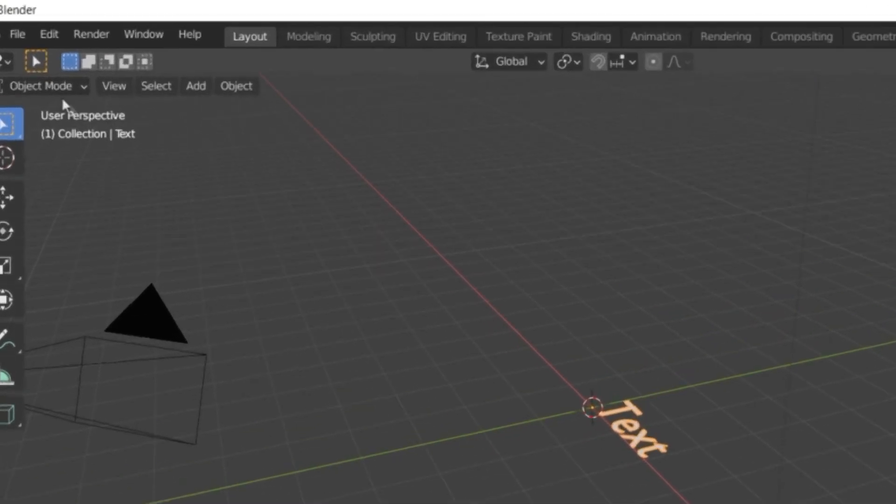
click(43, 86)
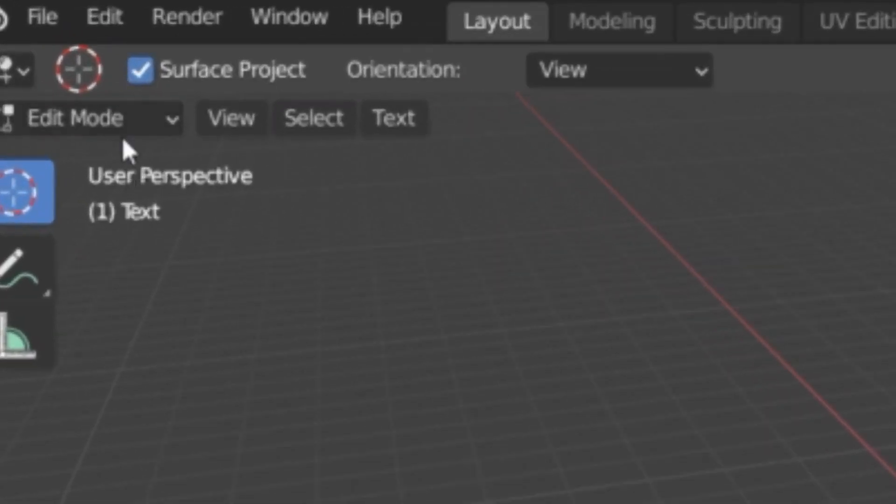
Step: Return to Object Mode and show the text's Object Data font settings
click(88, 118)
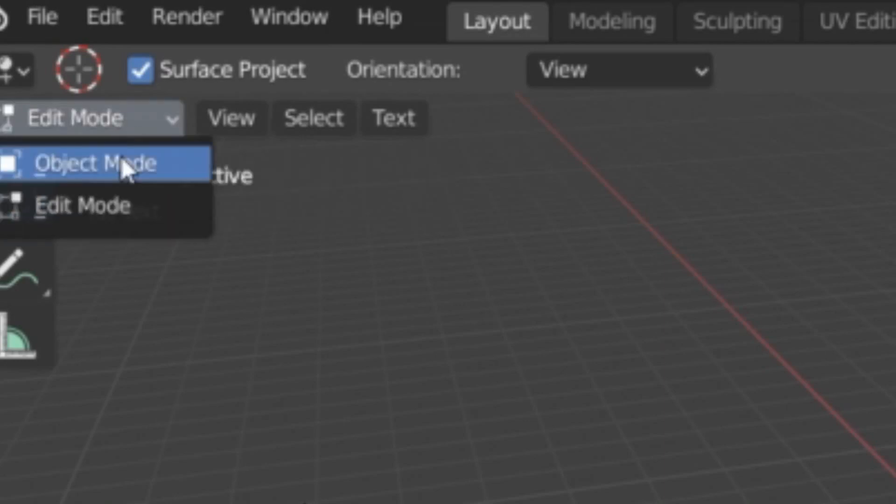
click(92, 163)
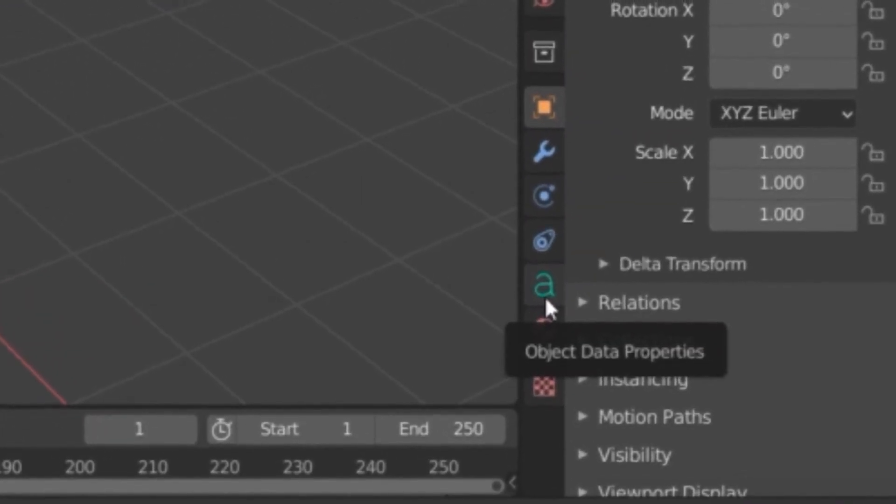
click(546, 286)
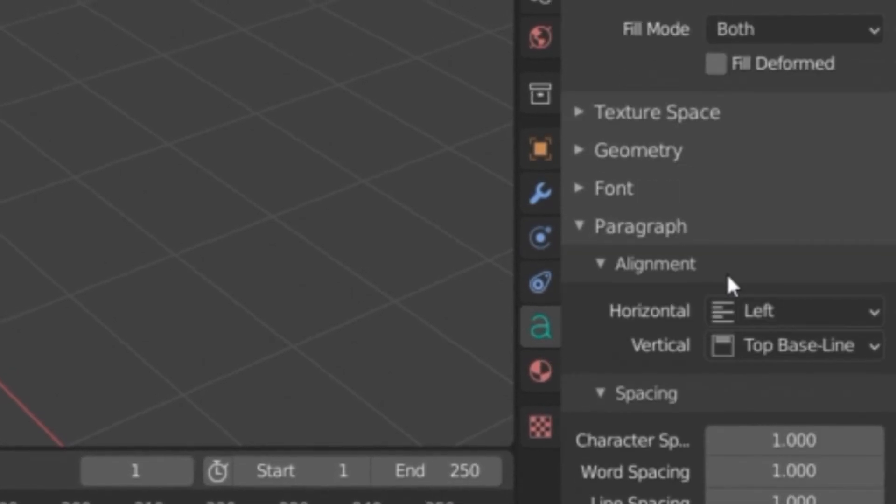
scroll(down, 3)
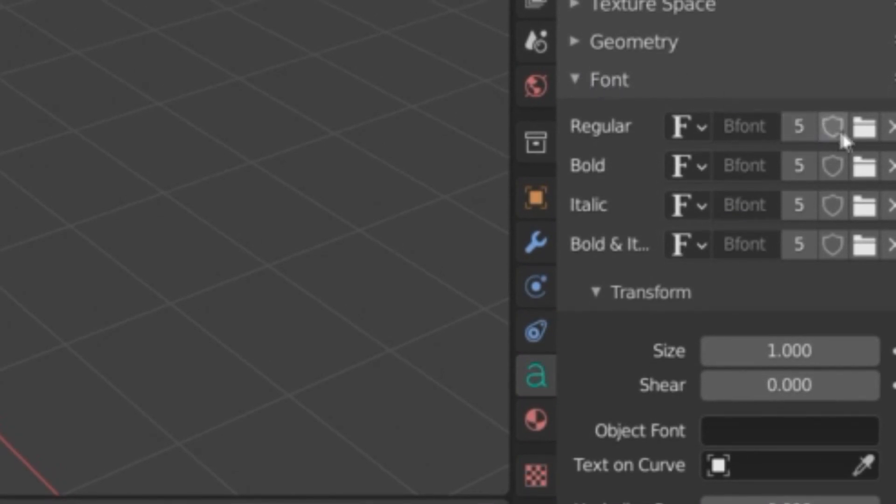
mouse_move(863, 127)
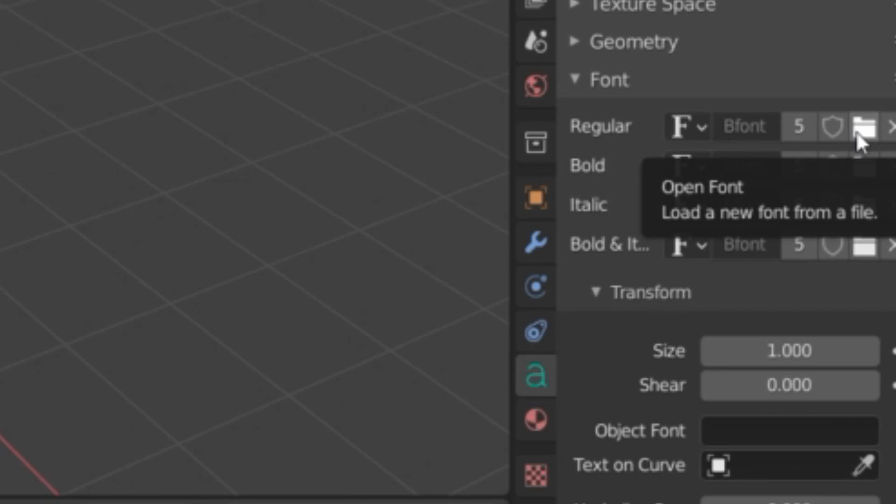
Step: Browse C:\Windows\Fonts for a replacement Regular font file
click(864, 126)
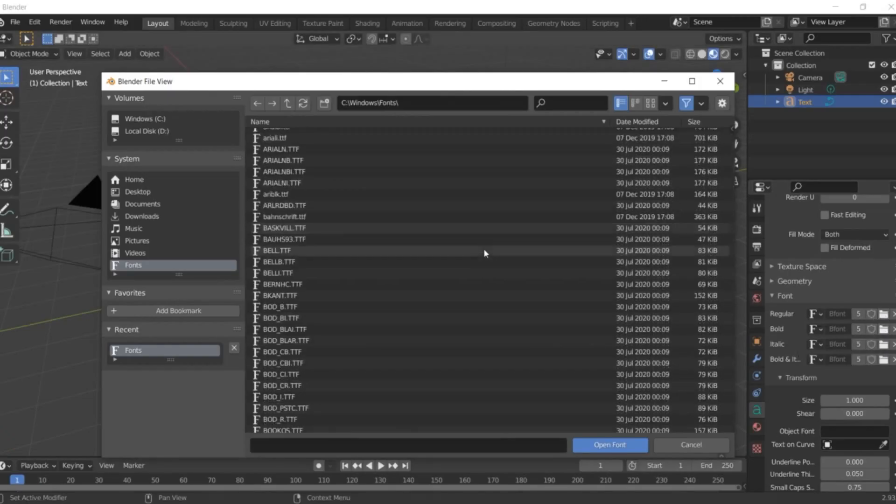
scroll(down, 3)
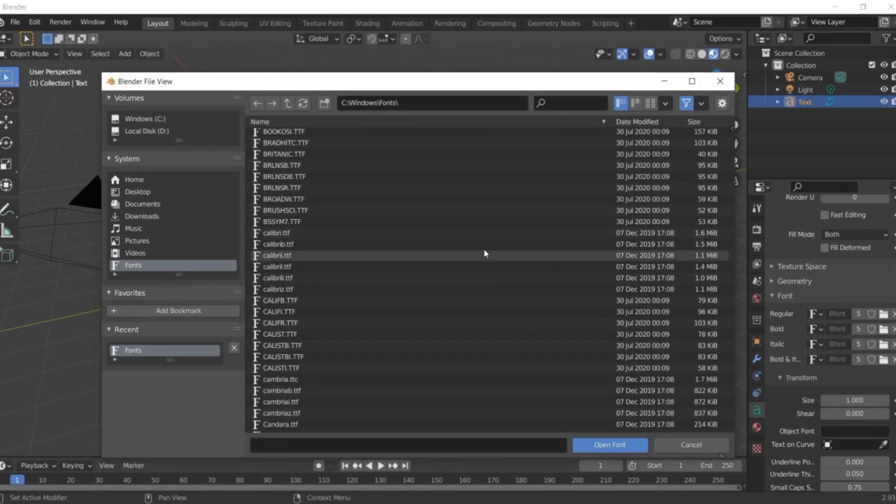
scroll(down, 3)
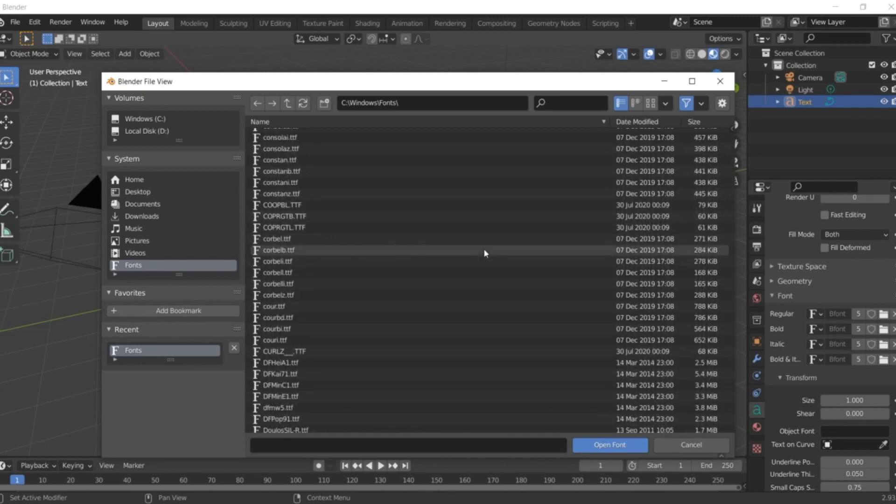
scroll(down, 3)
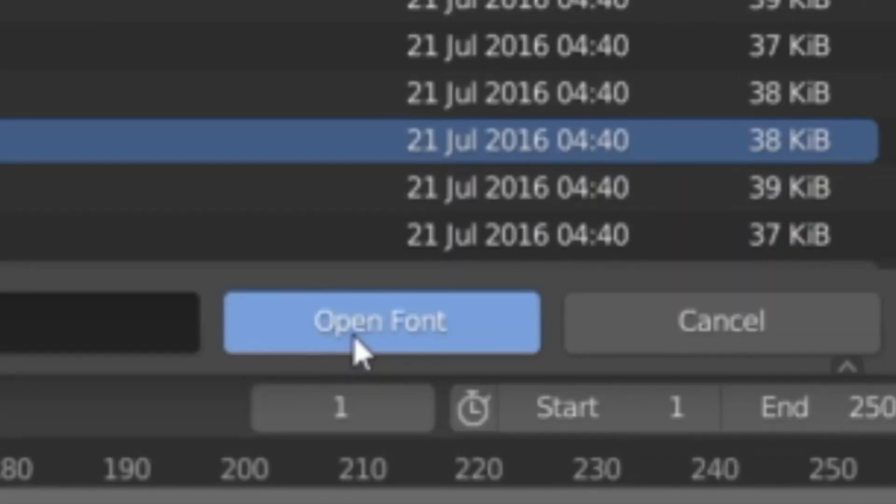
Step: Load the selected font file as the text object's font
click(380, 321)
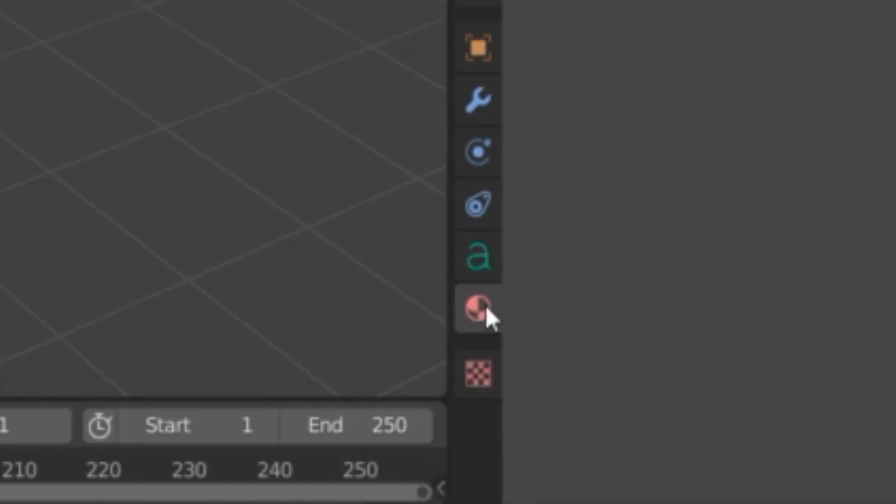
Step: Create Material.001 for the text and adjust its Principled BSDF surface settings
click(472, 309)
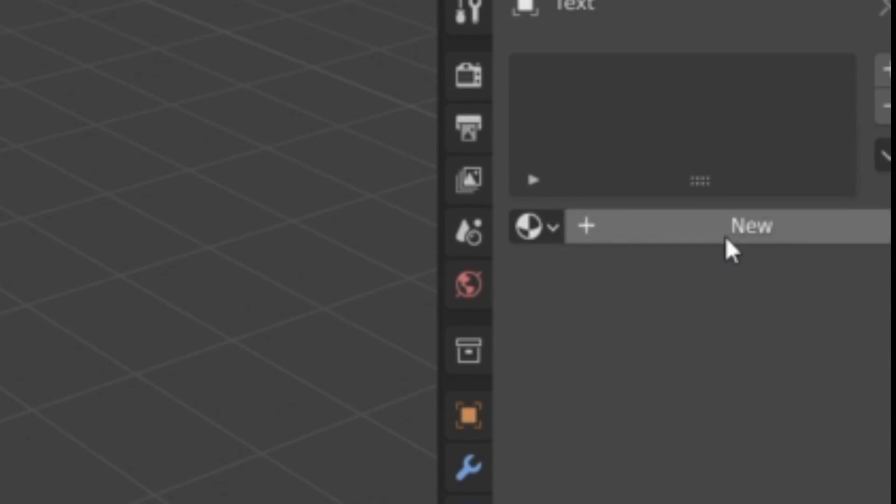
click(751, 225)
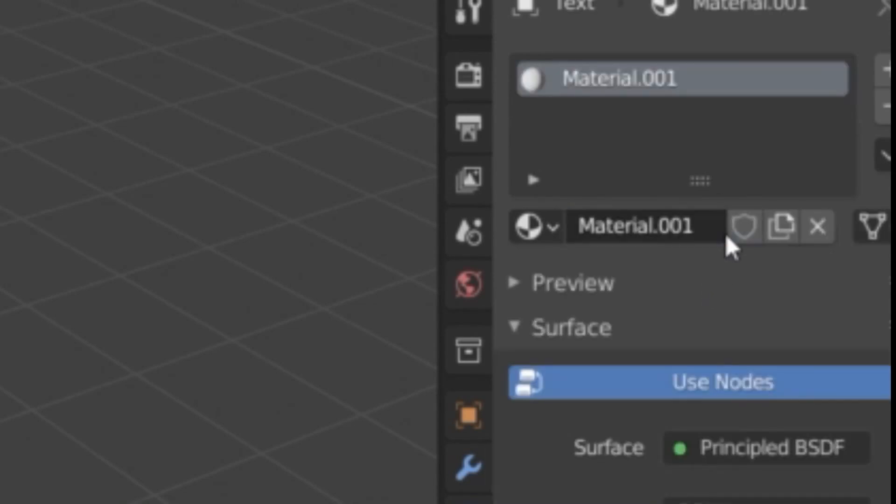
scroll(down, 3)
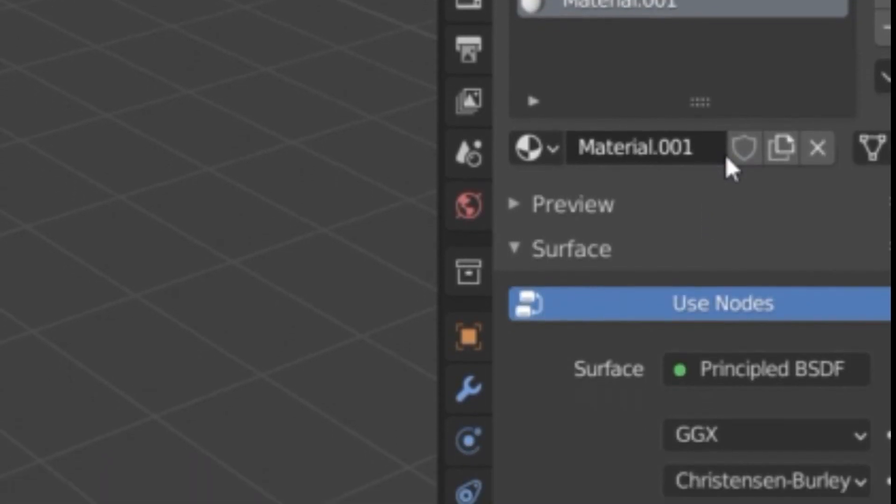
scroll(down, 3)
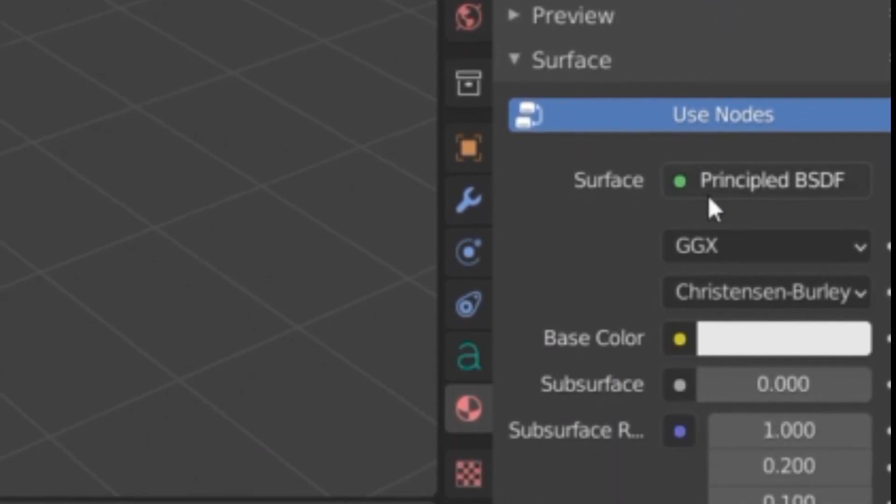
click(782, 338)
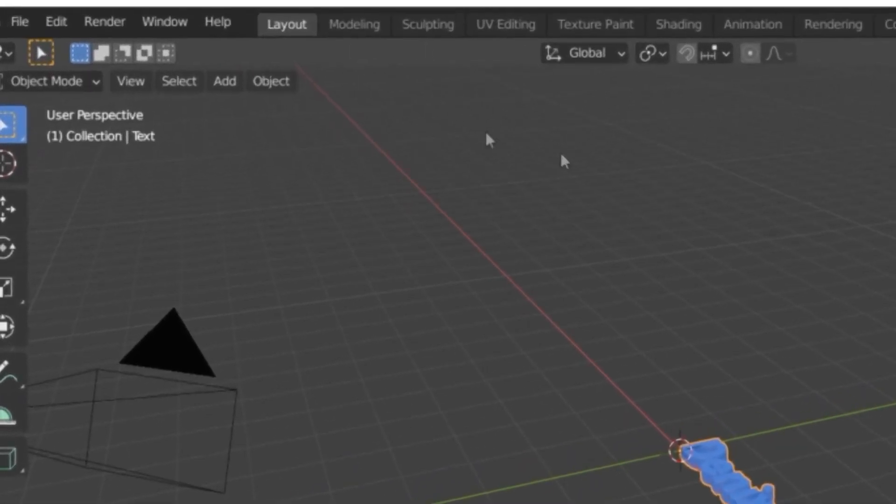
Step: Switch the viewport to the active camera view framing the text
click(130, 81)
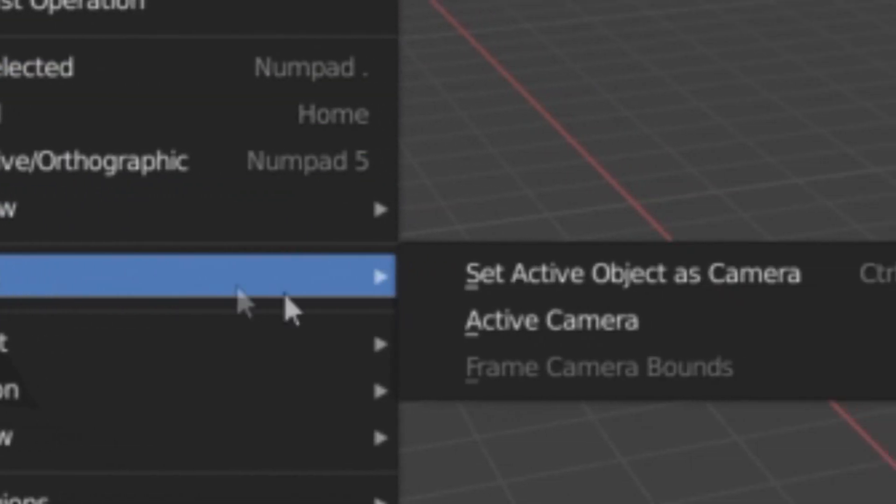
mouse_move(309, 320)
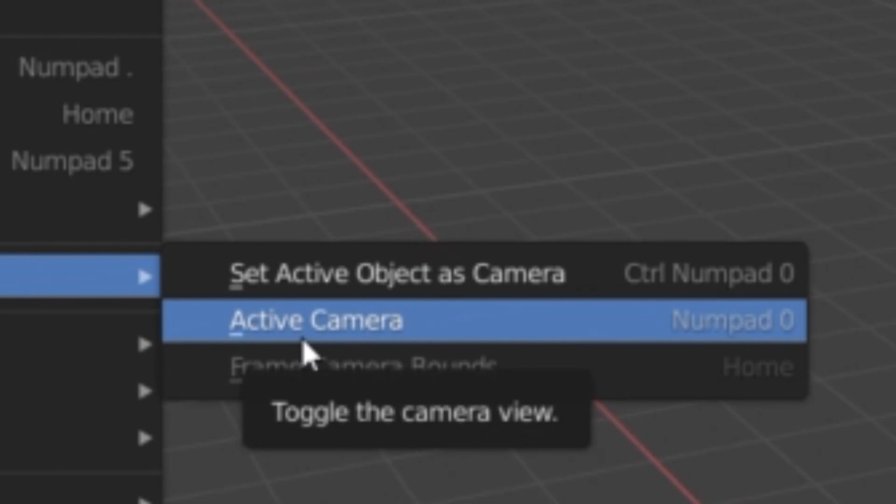
click(320, 319)
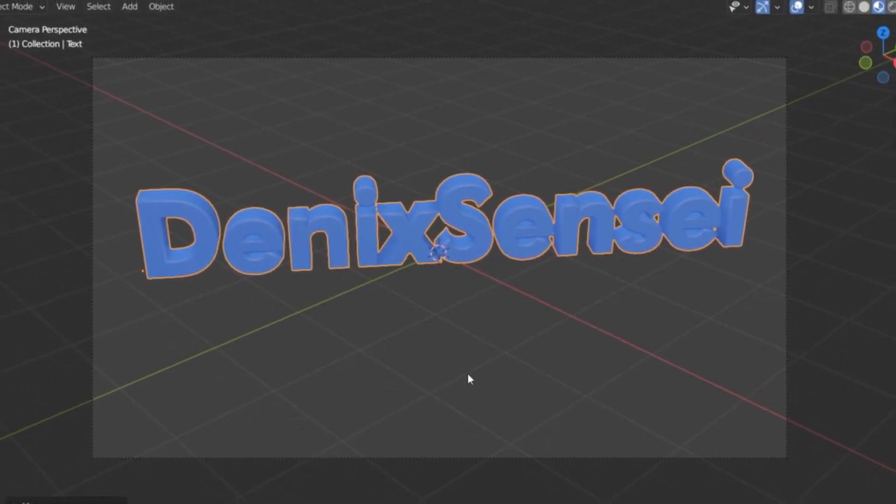
Step: Add a Plane mesh and scale it into a large floor under the text
click(135, 16)
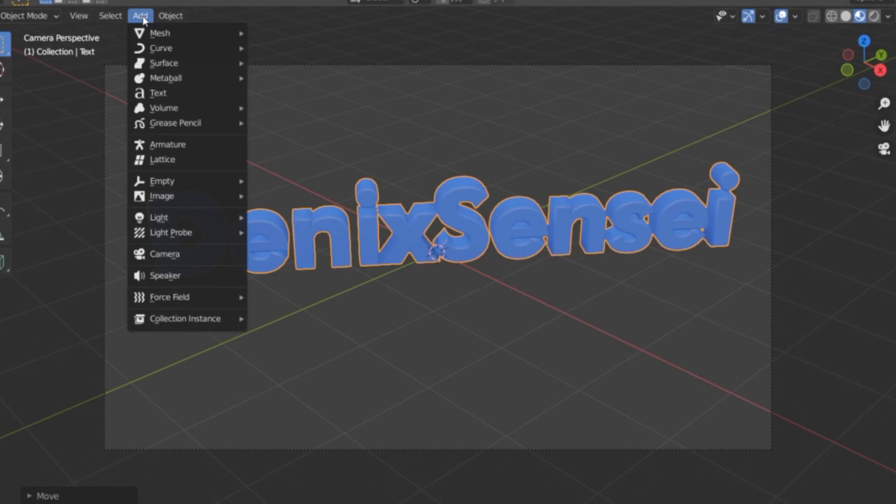
mouse_move(160, 32)
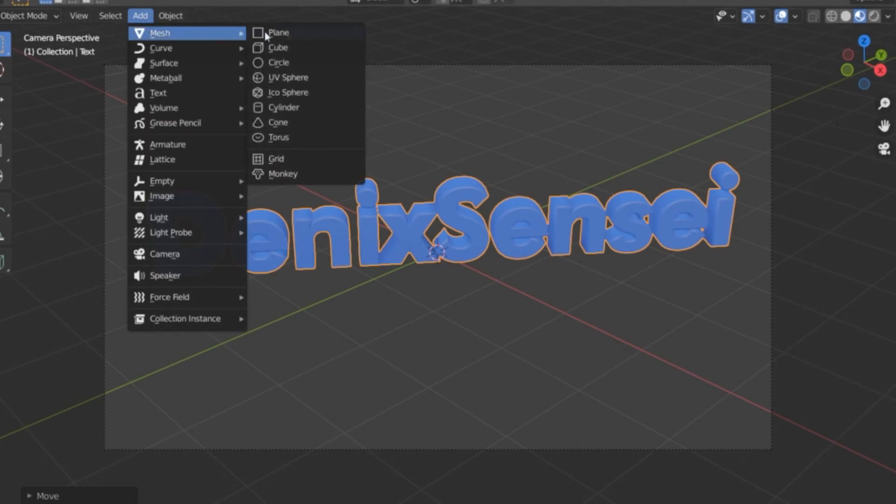
click(278, 33)
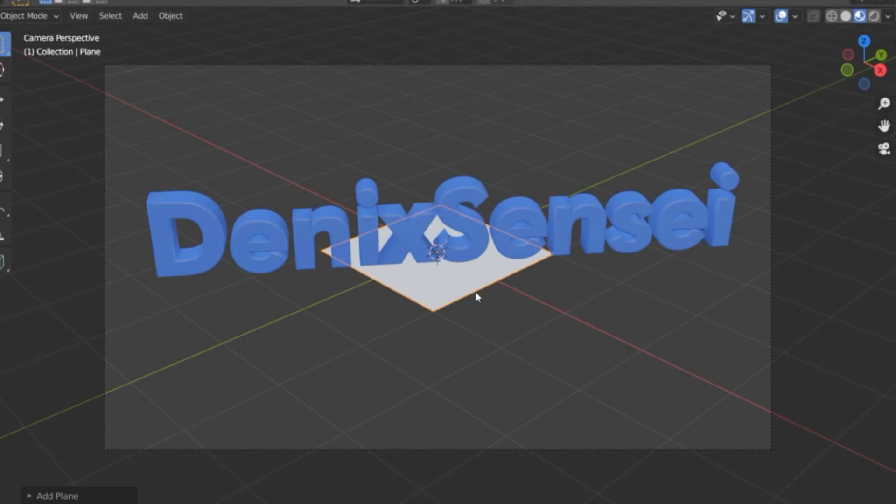
drag(437, 251, 594, 354)
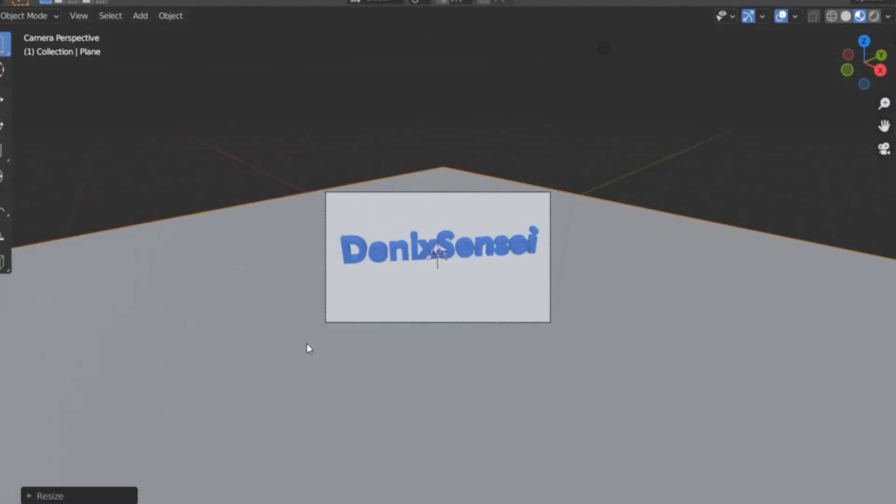
mouse_move(320, 343)
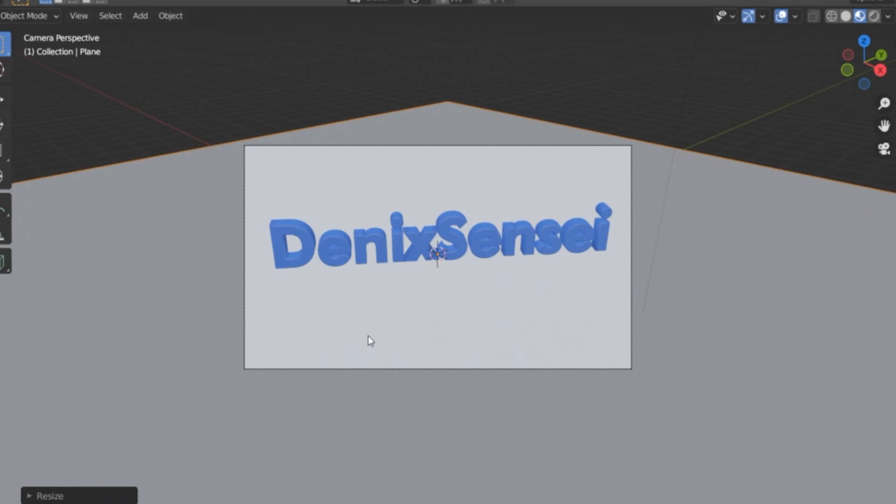
mouse_move(370, 340)
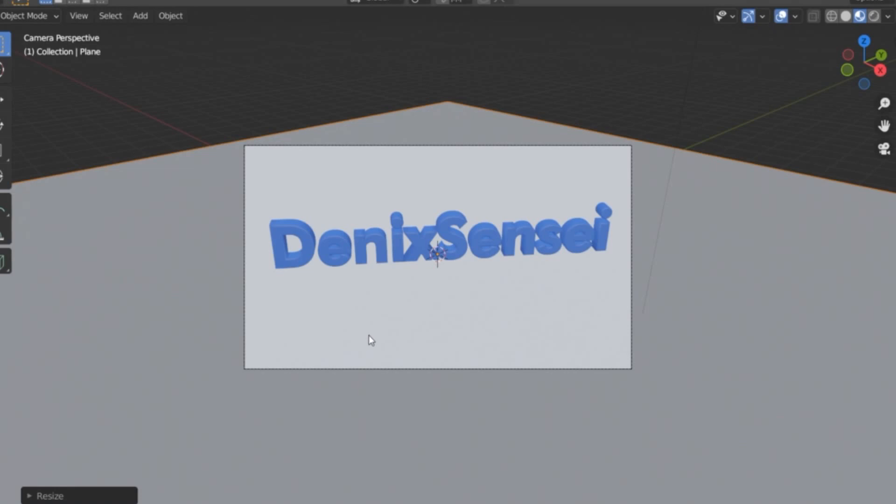
mouse_move(718, 333)
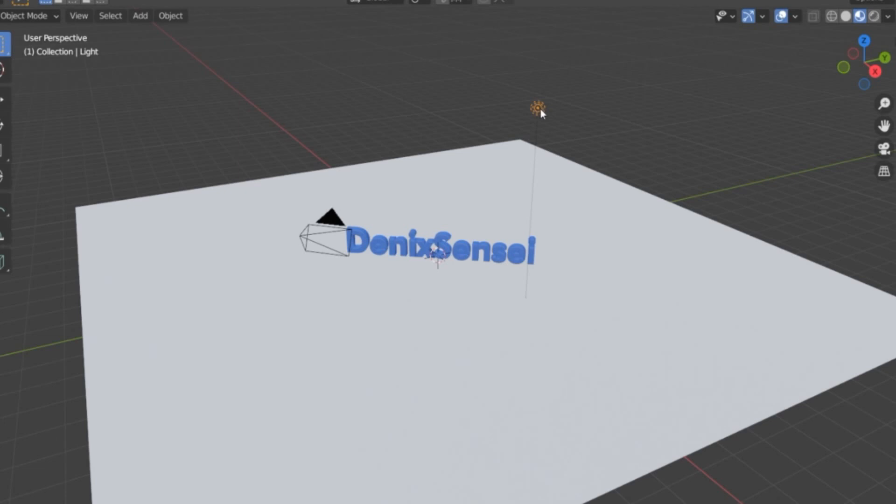
Step: Paste another light above the scene, making Light.002 active
key(ctrl+v)
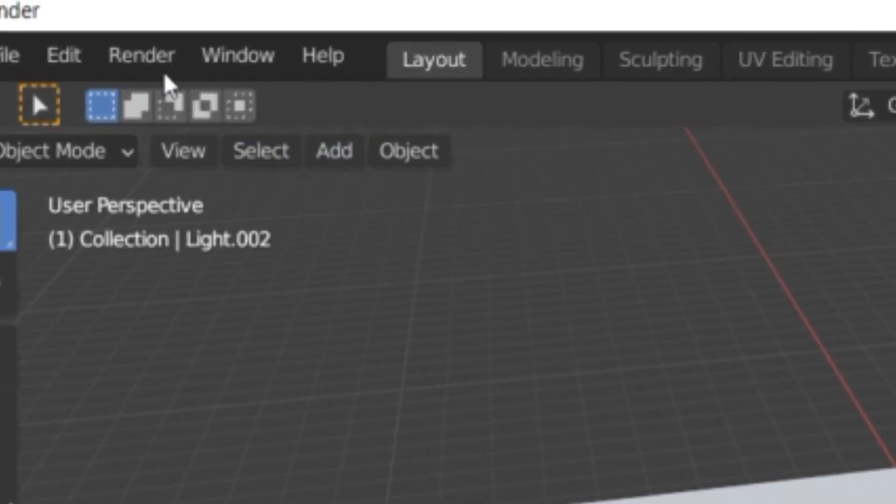
Step: Render a still image of the blue DenixSensei text on the white floor
click(141, 56)
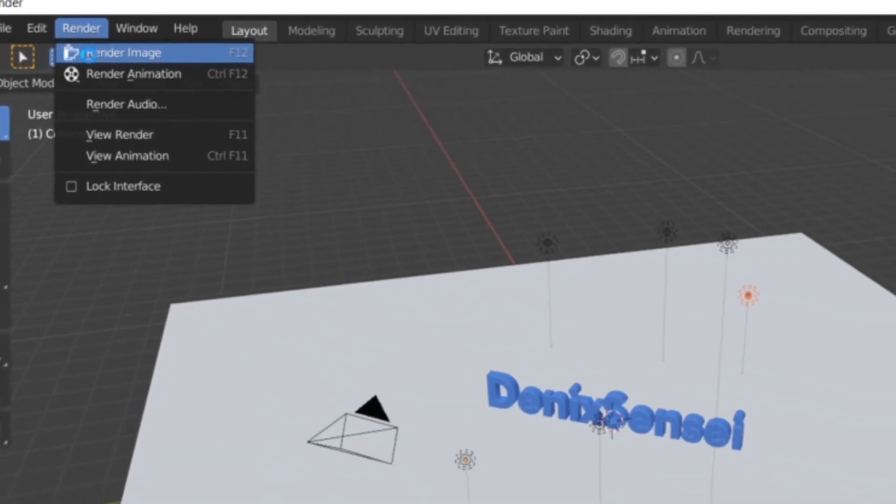
click(123, 51)
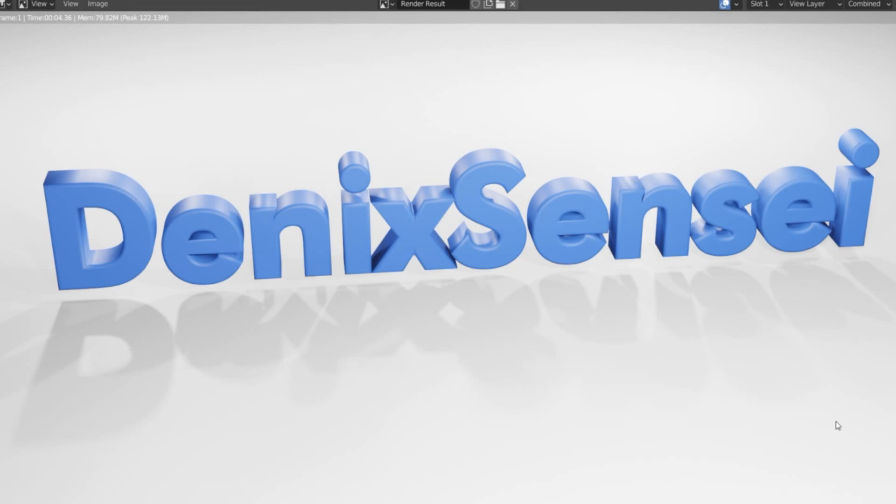
Step: Save the rendered image as a PNG in the Pictures folder
click(97, 4)
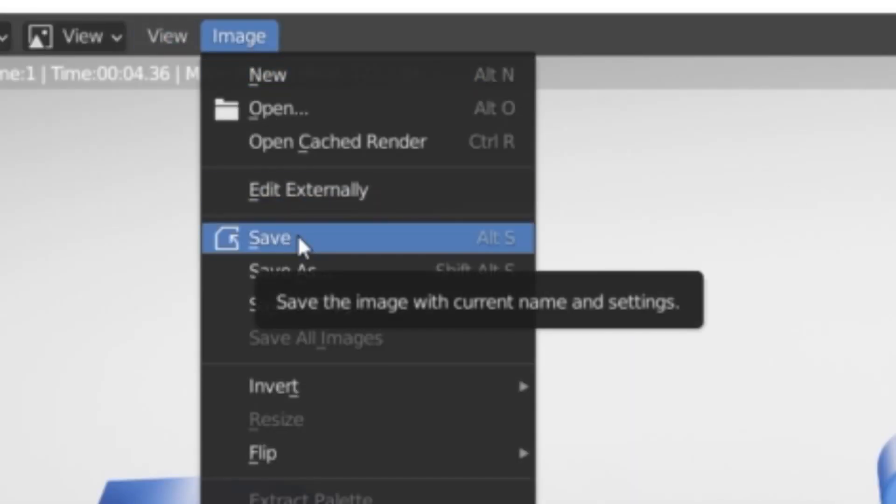
click(275, 237)
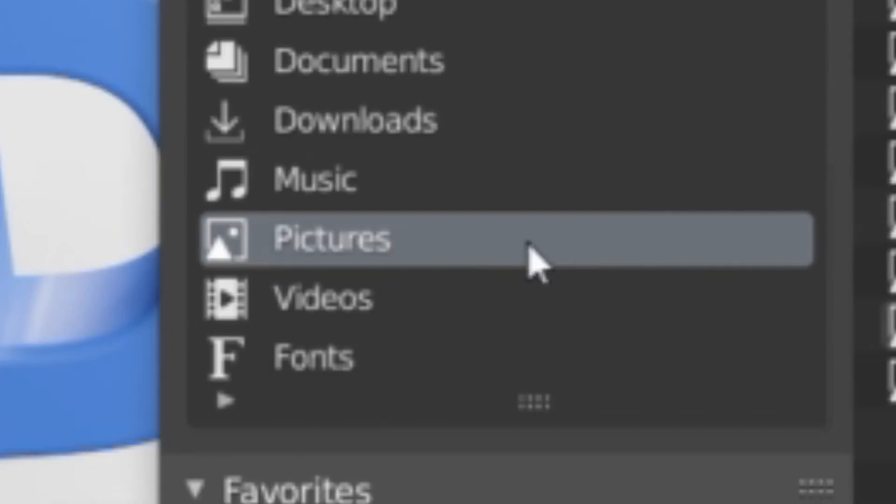
mouse_move(531, 263)
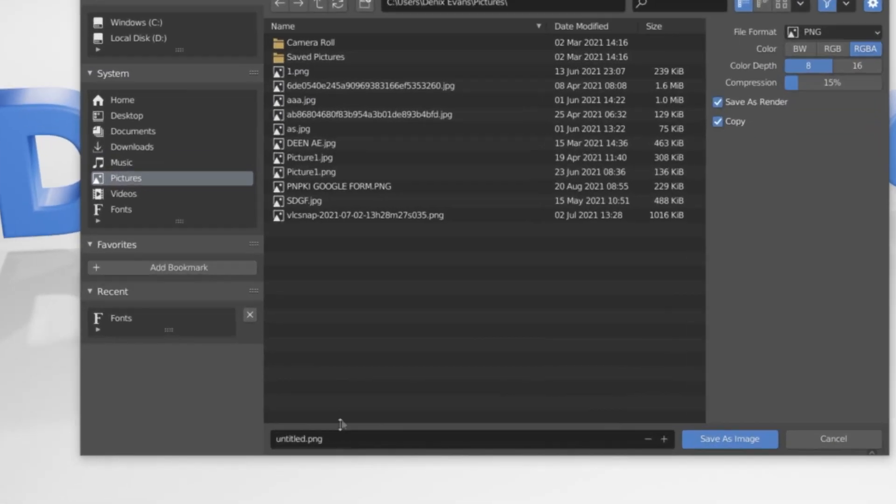
click(299, 439)
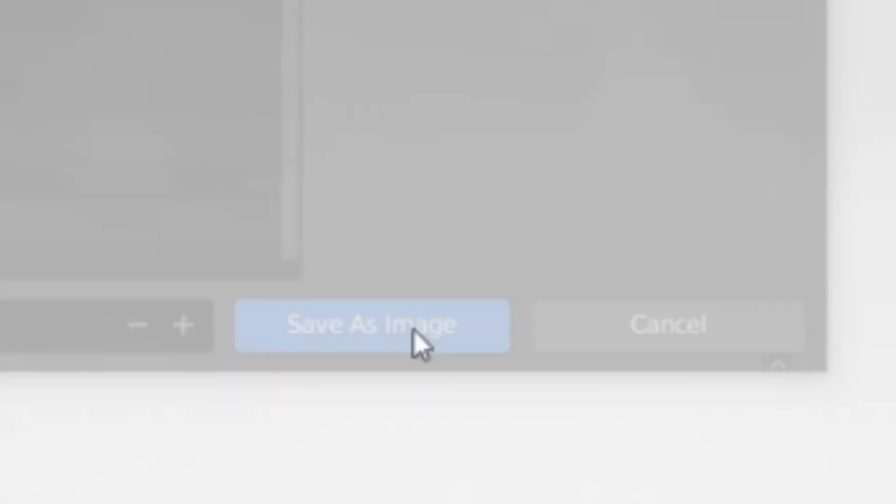
click(372, 325)
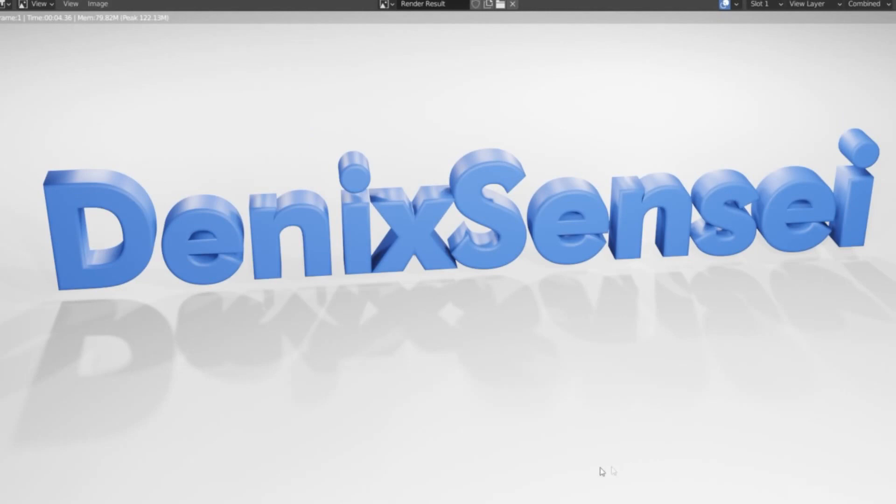